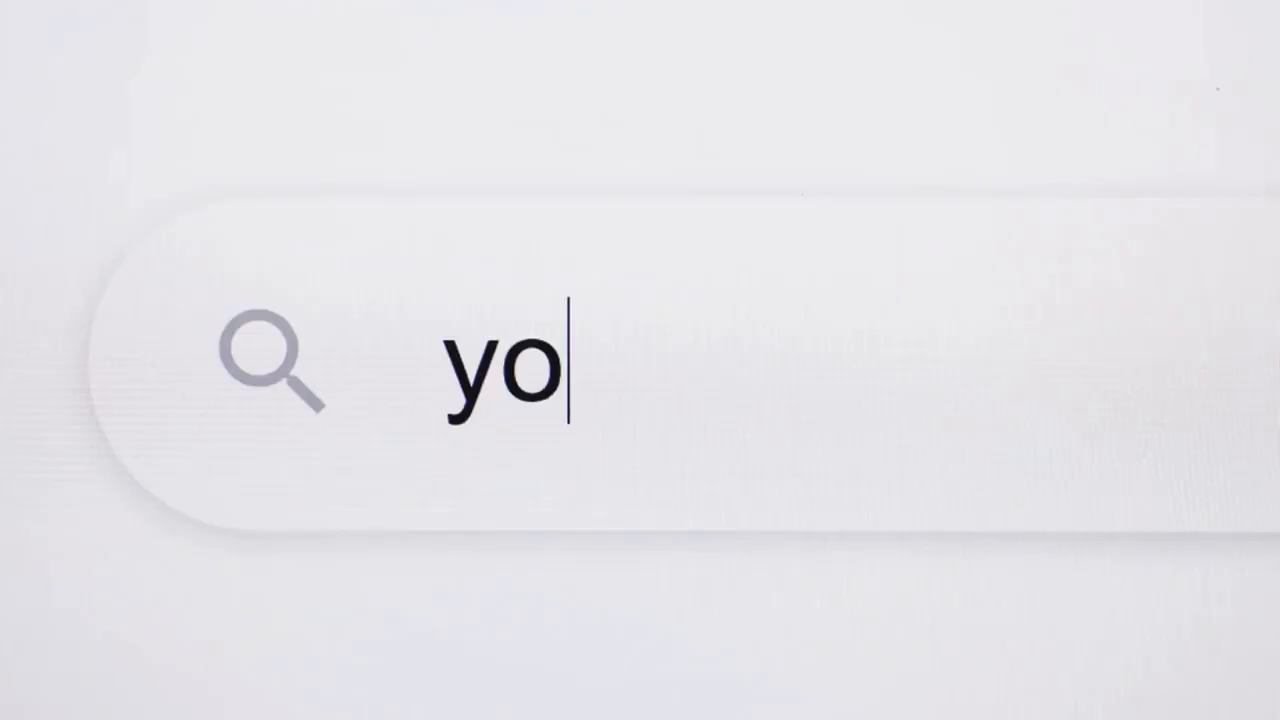
text(utube)
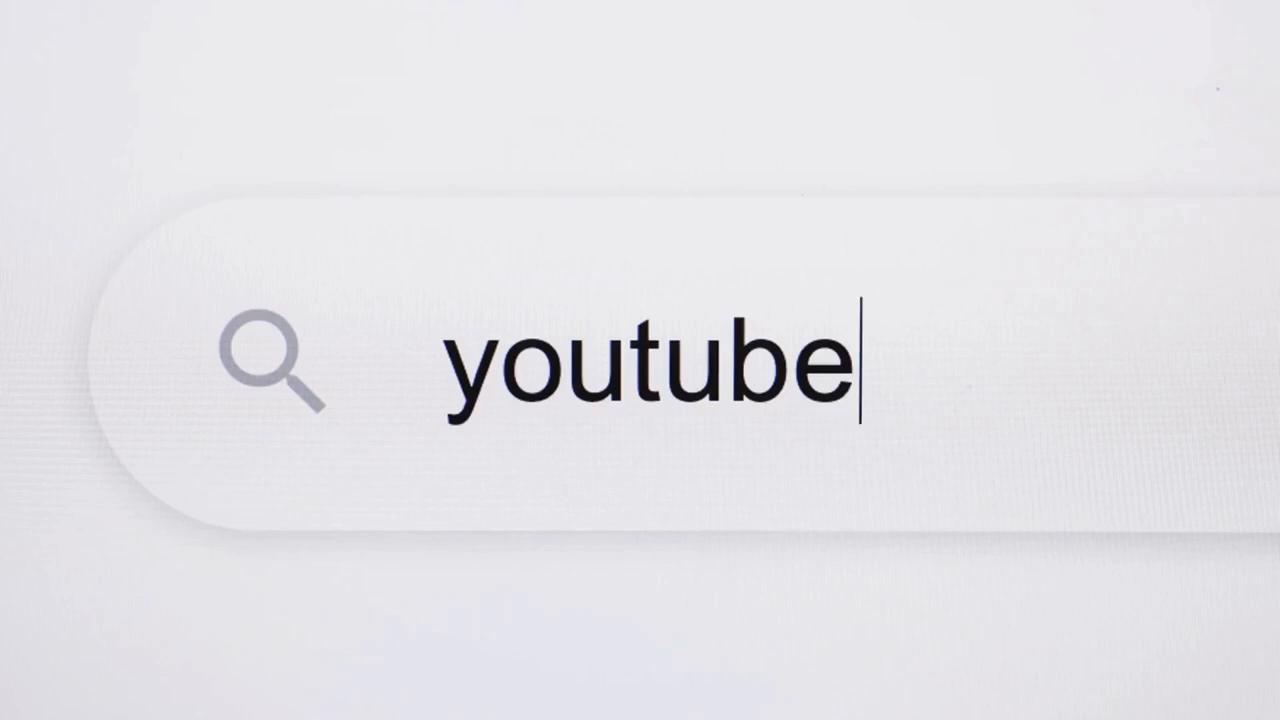